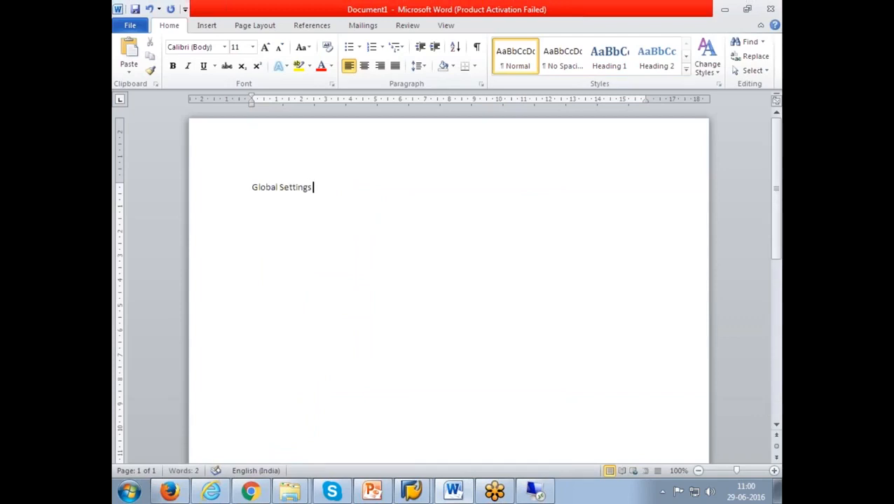
# Step: Type the heading 'Global Settings –'
pyautogui.write('-')
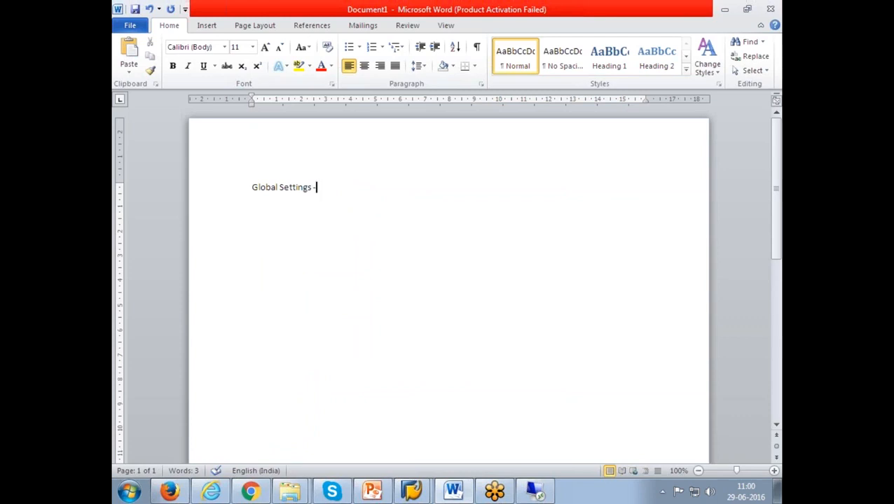
pyautogui.write('–')
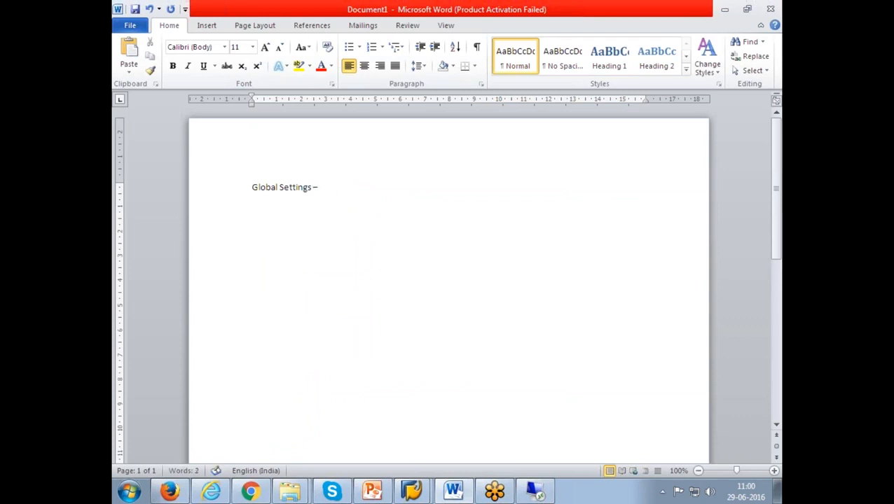
pyautogui.write('1')
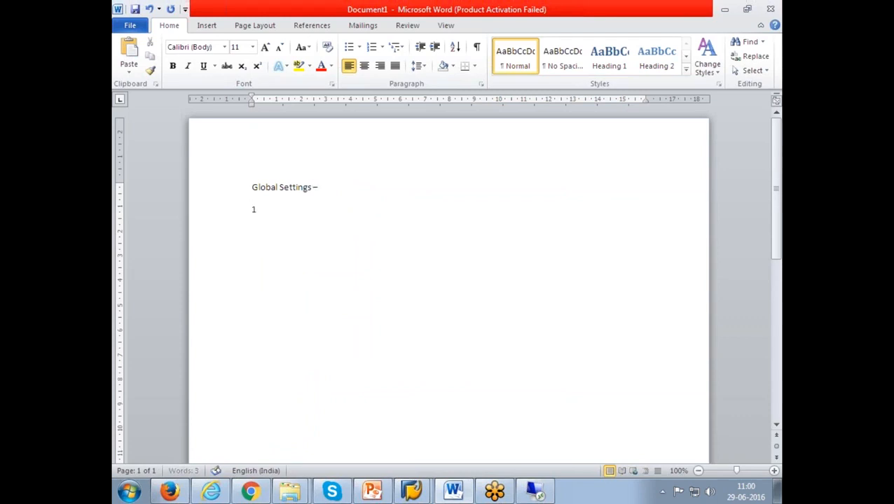
# Step: Add numbered item 1, 'Financial Year 12 months – posting periods'
pyautogui.click(374, 47)
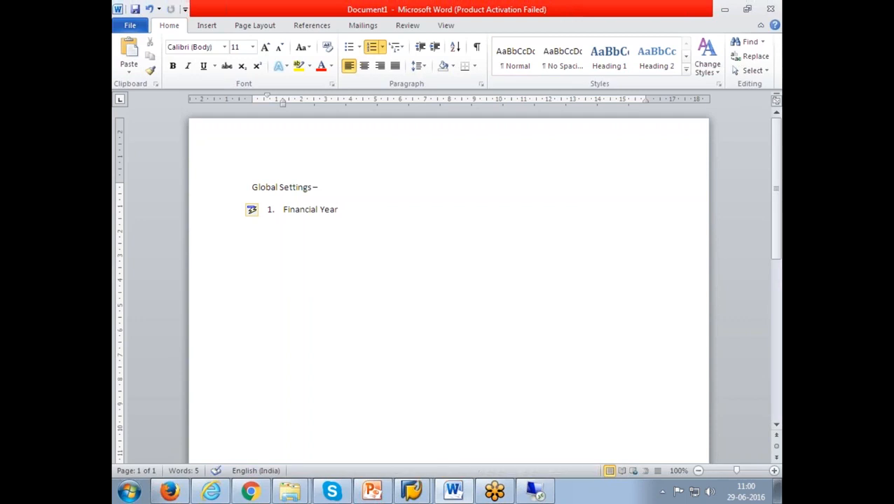
pyautogui.click(338, 210)
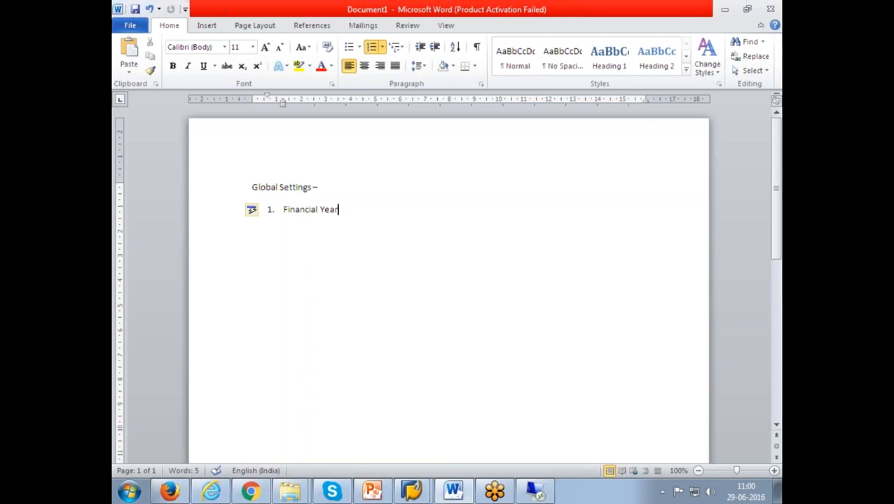
pyautogui.write('12 y')
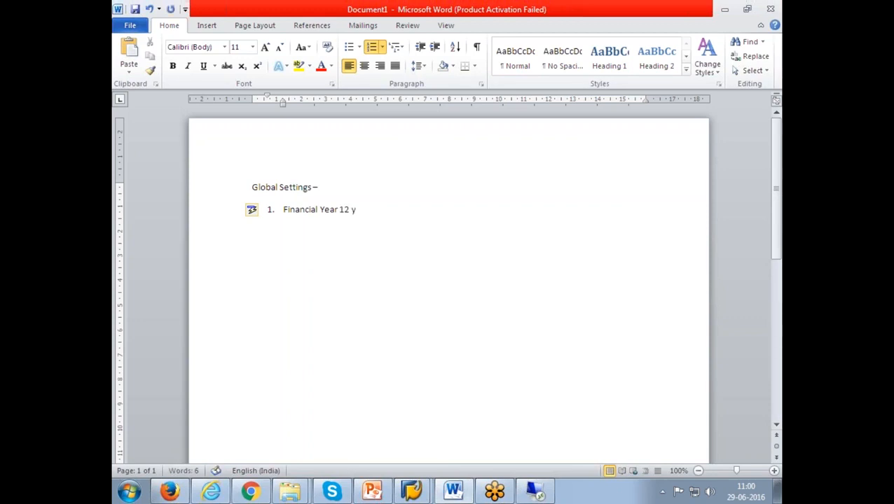
pyautogui.write('months – posting peri')
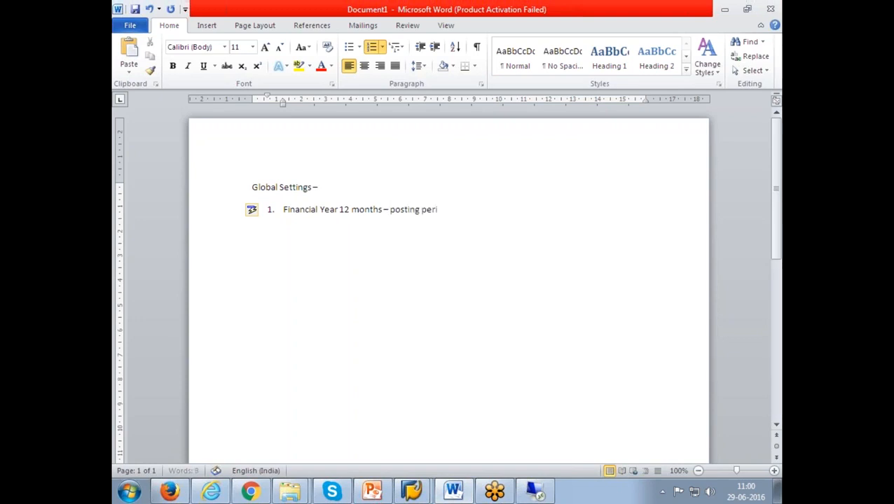
pyautogui.write('ods')
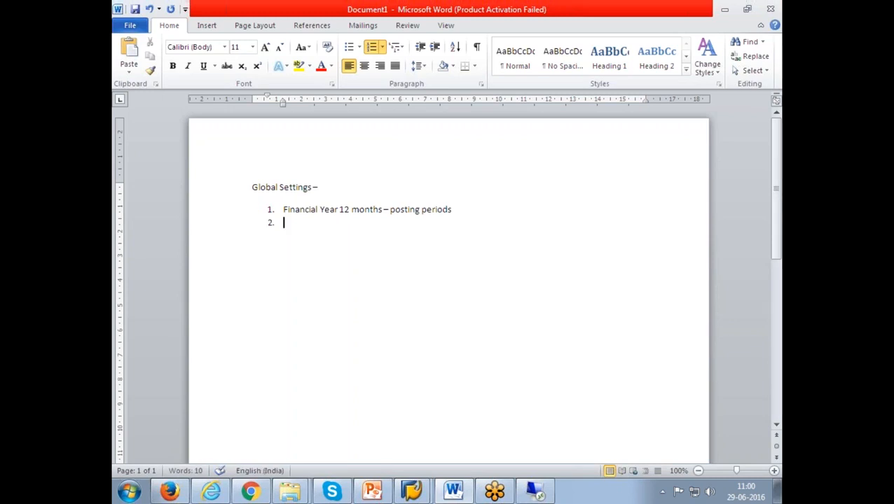
# Step: Add unnumbered example lines 'JAN DEC' and 'April March' below item 1
pyautogui.press('Backspace')
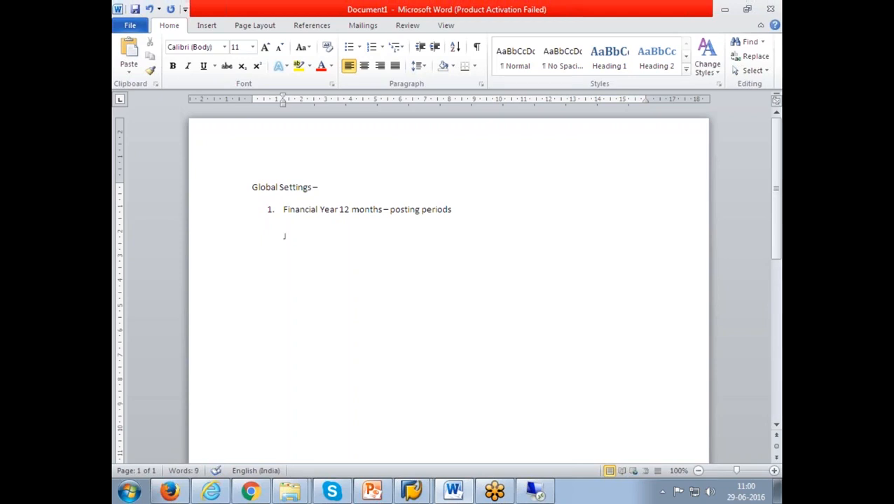
pyautogui.write('JAN DEC')
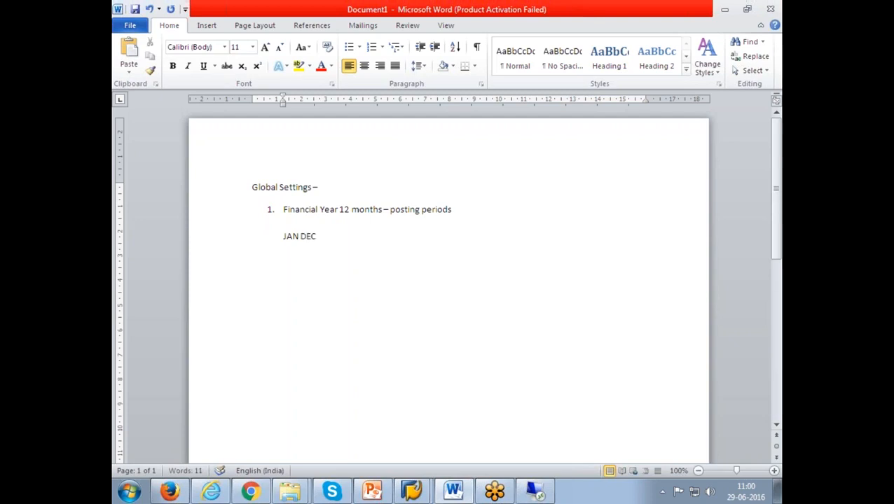
pyautogui.write('April M')
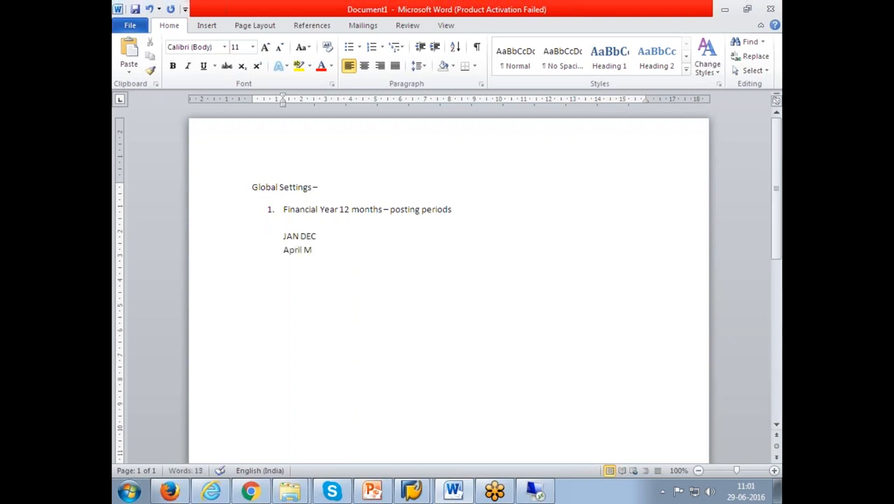
pyautogui.write('arch')
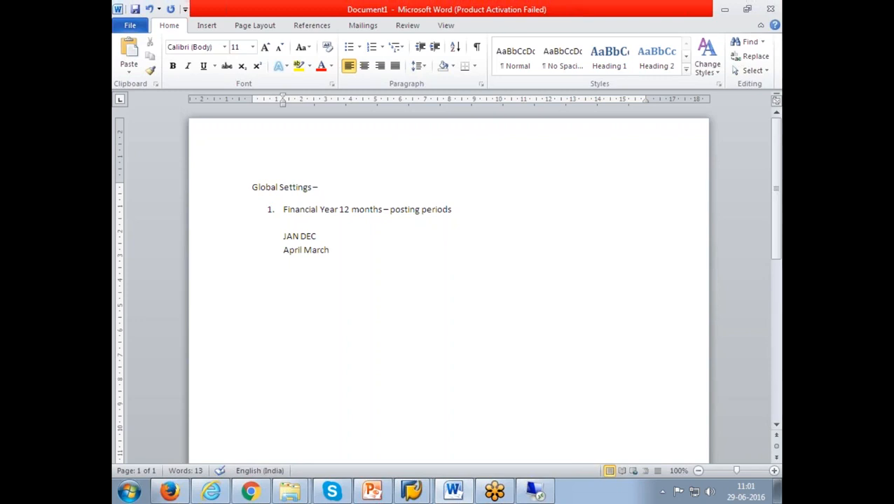
pyautogui.click(329, 250)
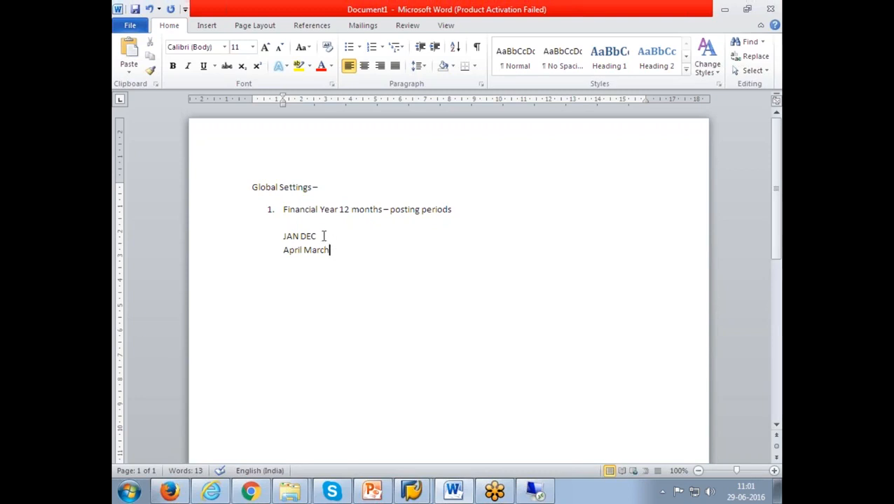
pyautogui.moveTo(427, 210)
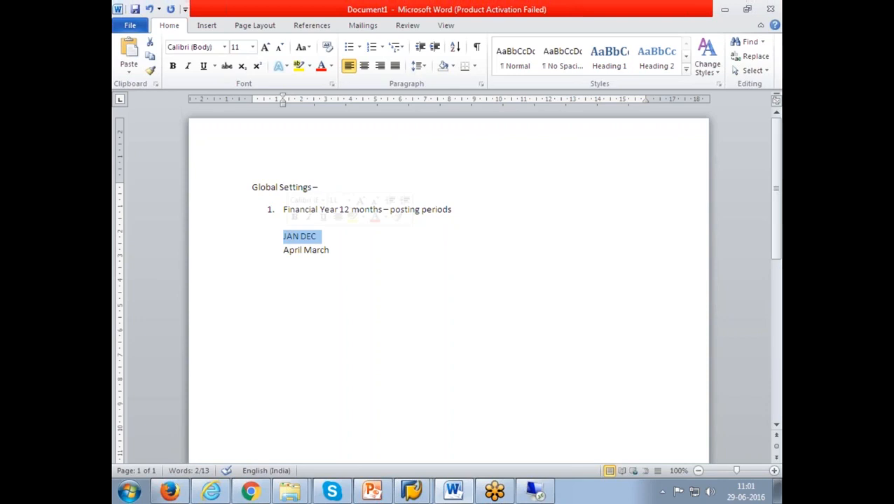
pyautogui.click(343, 250)
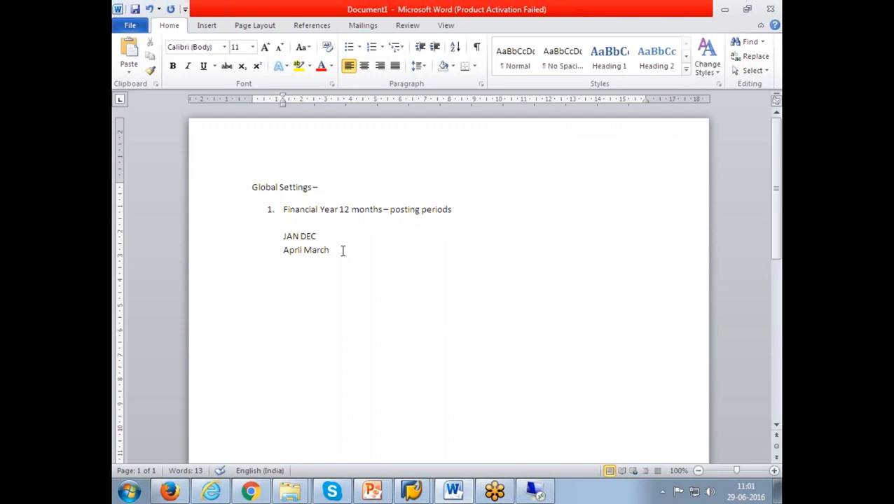
pyautogui.click(329, 250)
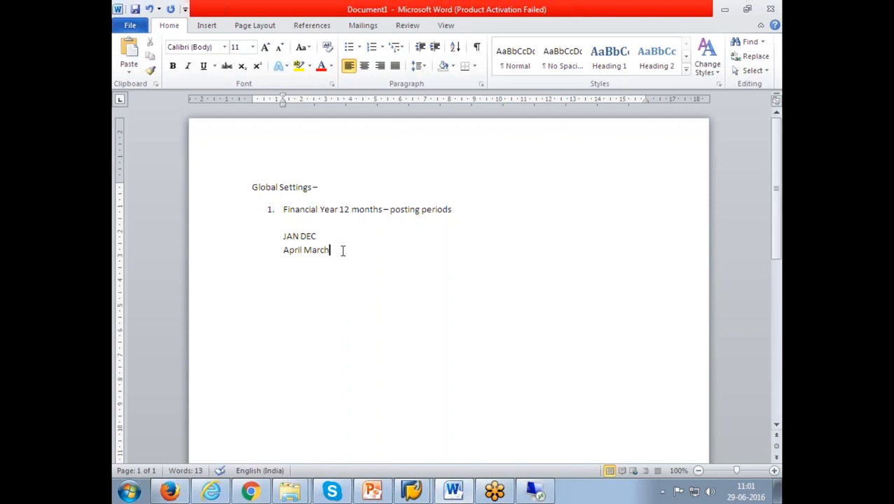
pyautogui.moveTo(342, 266)
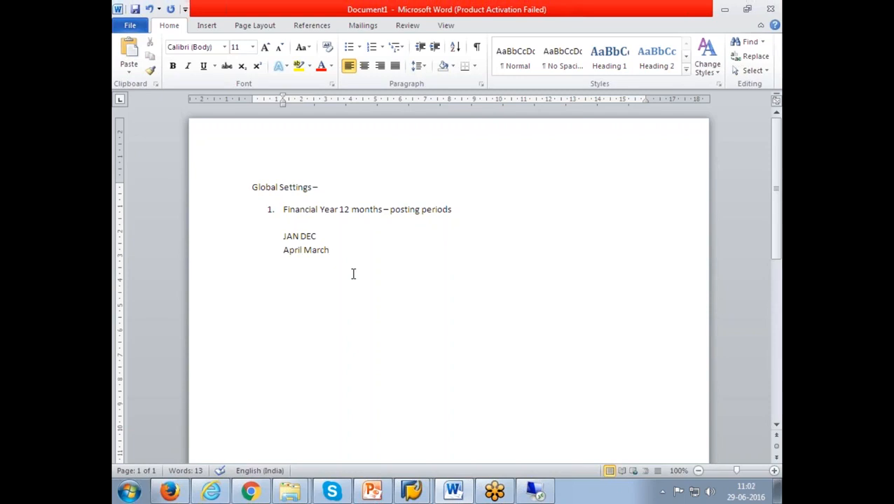
pyautogui.click(329, 250)
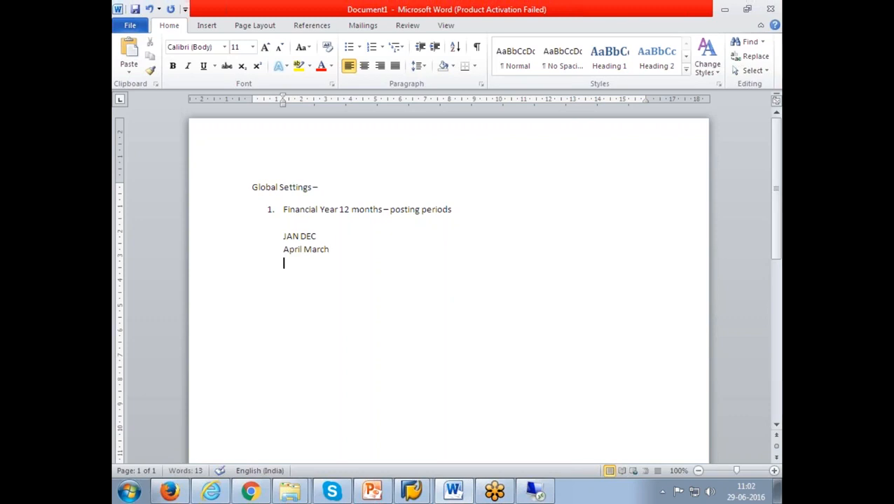
# Step: Type 'Special Period: 4 special Period' on a new line below April March
pyautogui.write('Special PE')
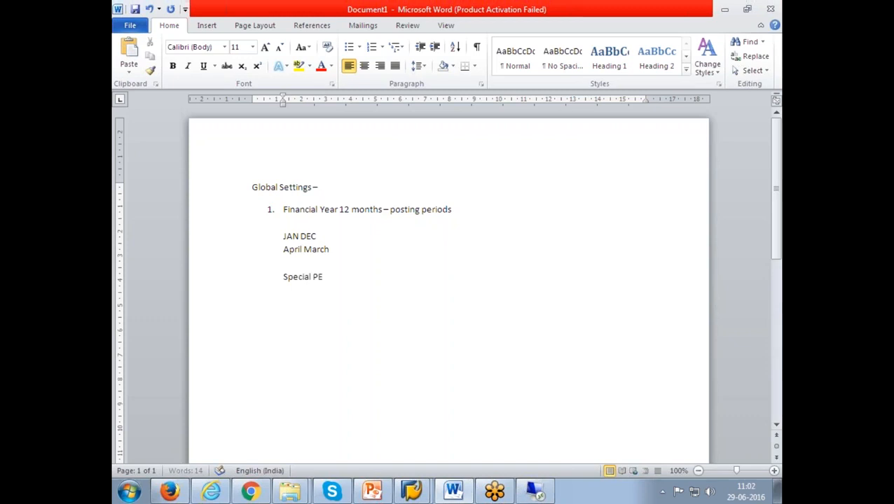
pyautogui.write('riod:')
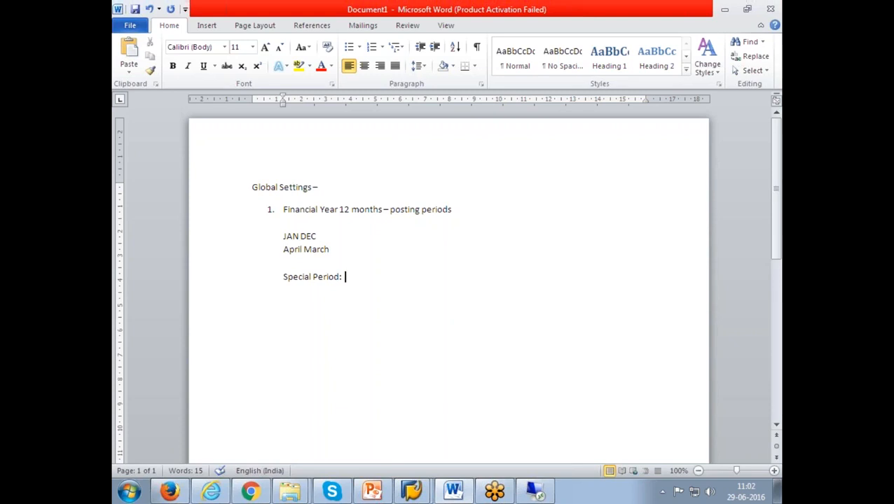
pyautogui.write('4')
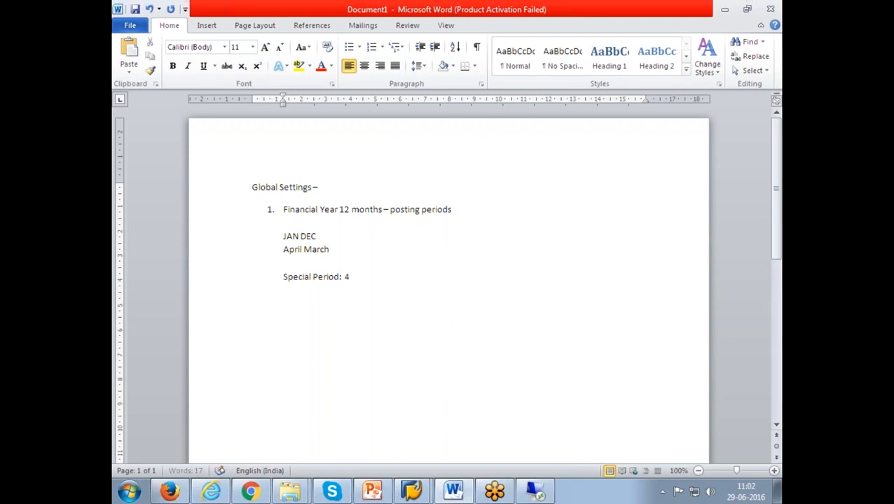
pyautogui.write('special P')
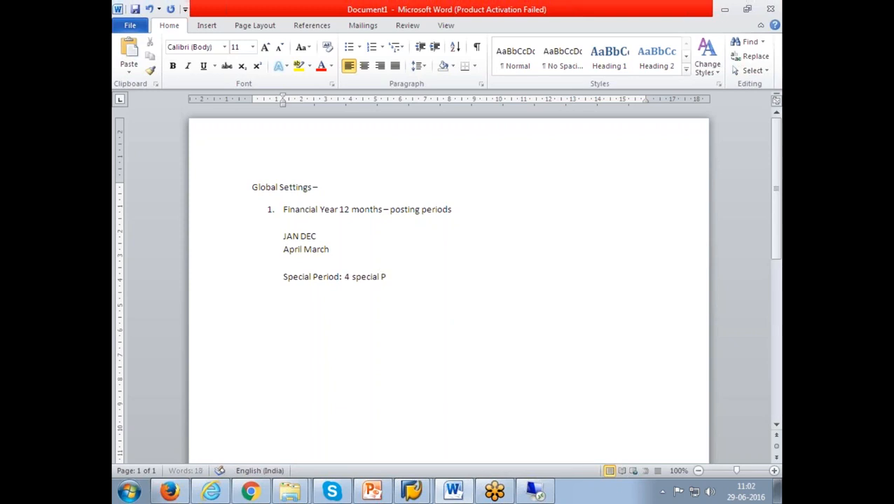
pyautogui.write('eriod')
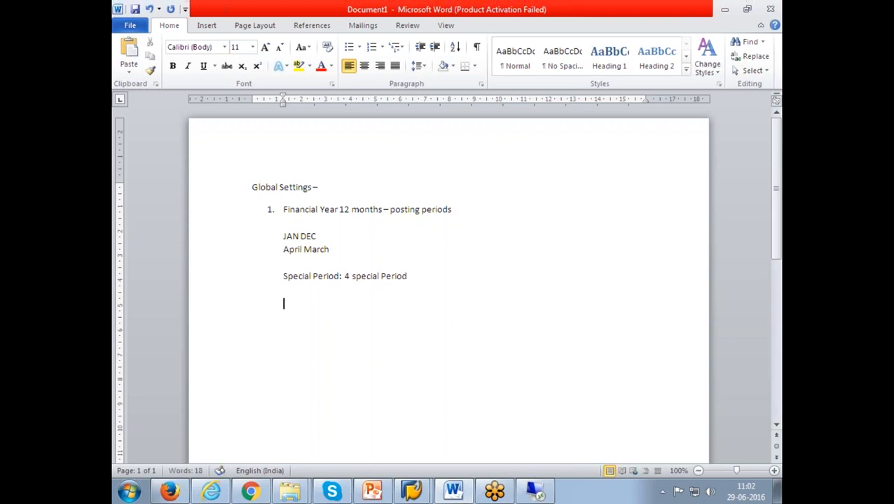
# Step: Type the example line 'April March 31st march 2016'
pyautogui.write('April')
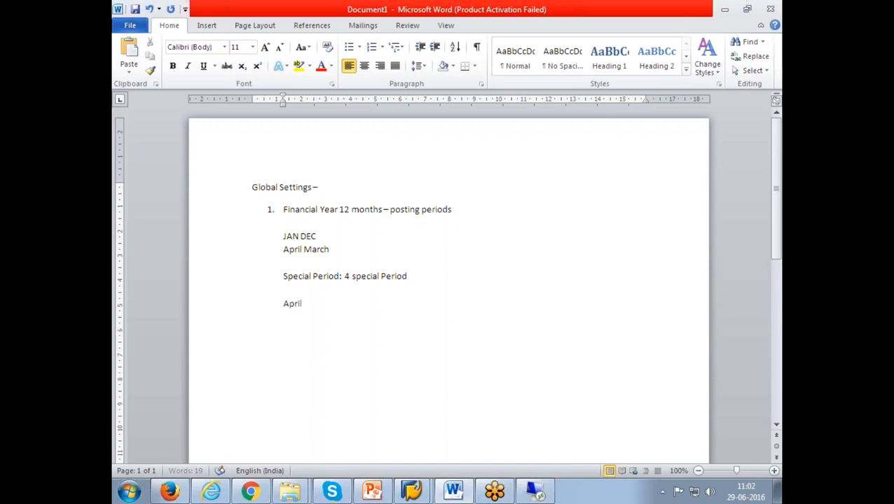
pyautogui.write('March')
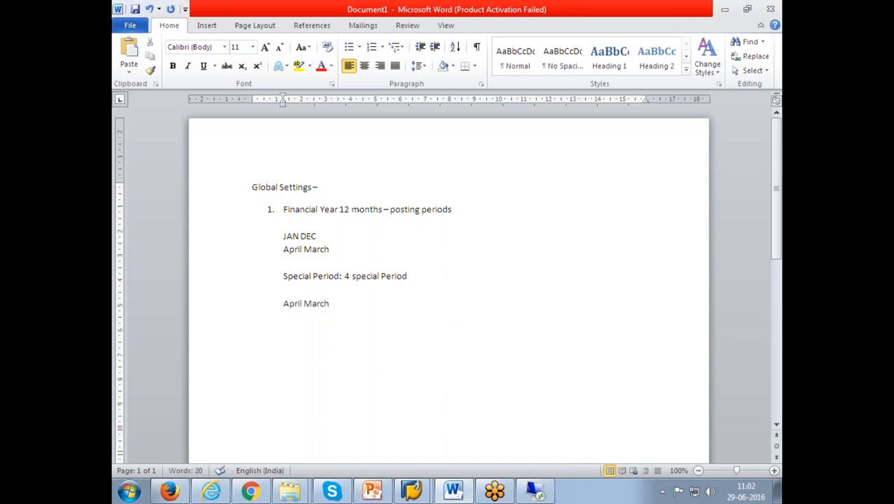
pyautogui.write('31st march')
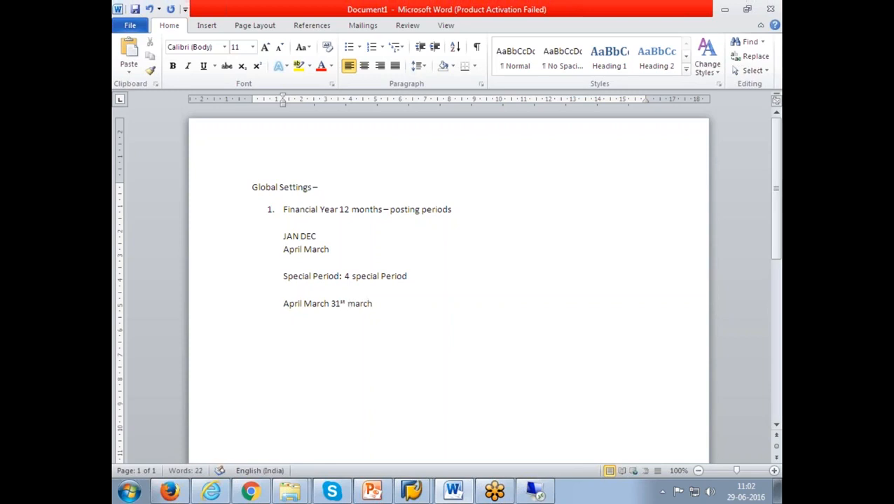
pyautogui.write('2016')
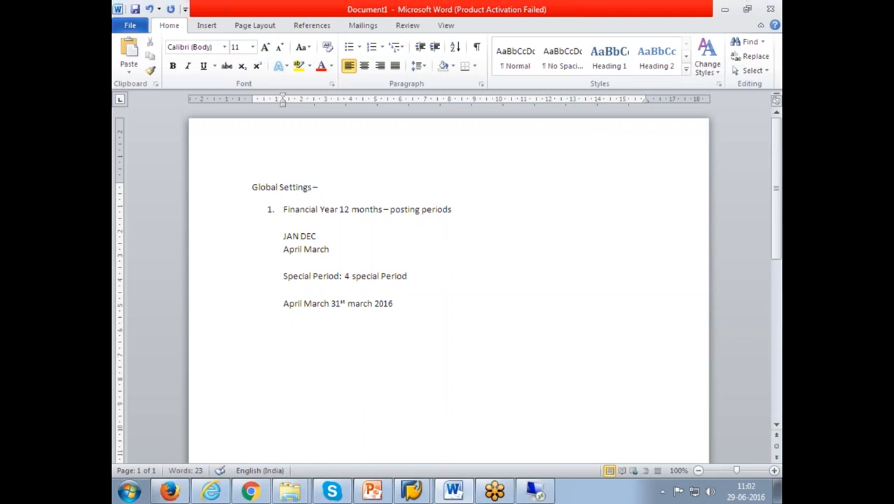
pyautogui.write('1ap')
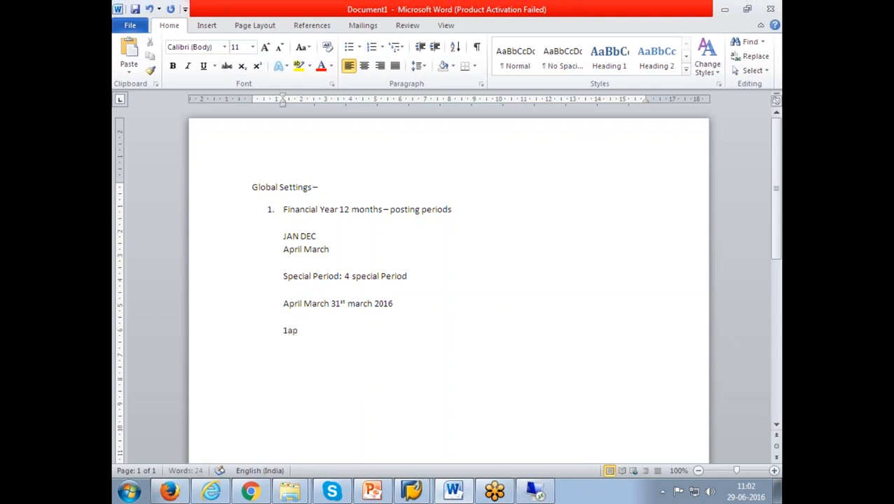
pyautogui.write('ril')
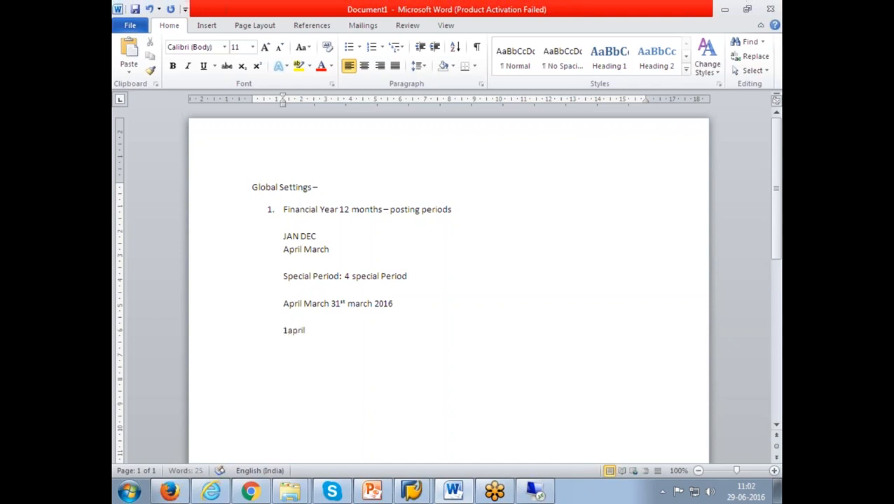
pyautogui.write('2016  12016 1')
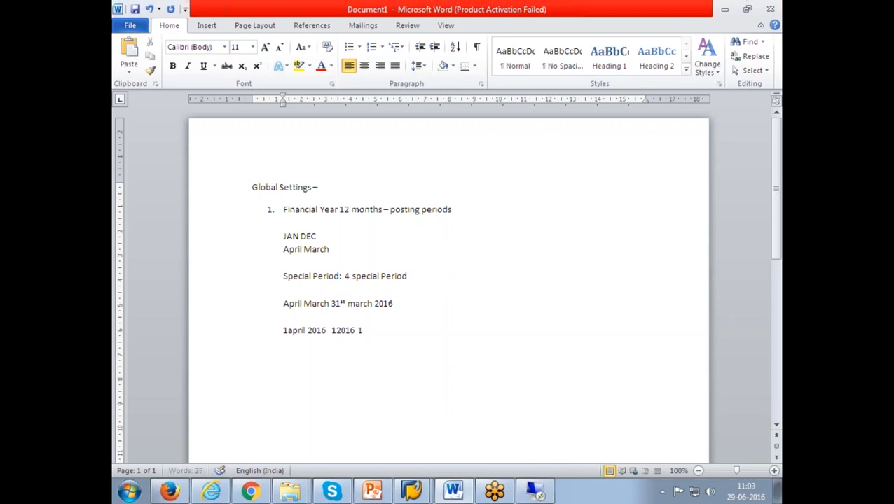
pyautogui.write('7')
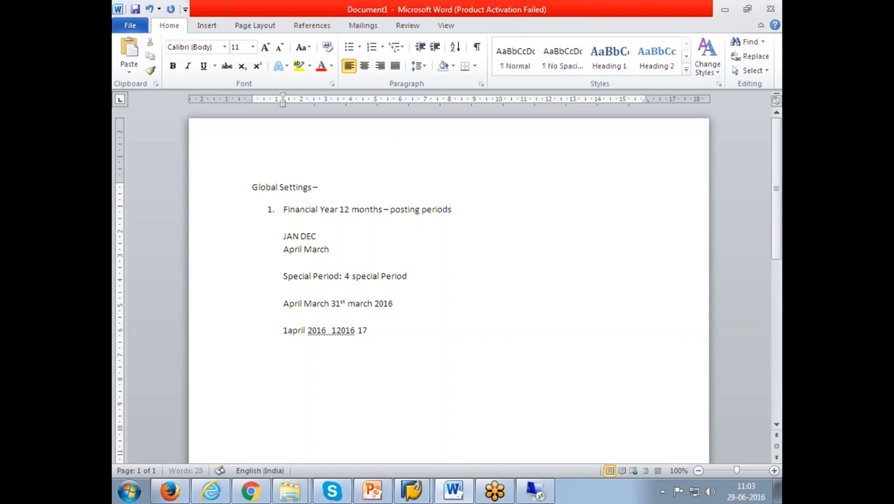
pyautogui.write('2015b16')
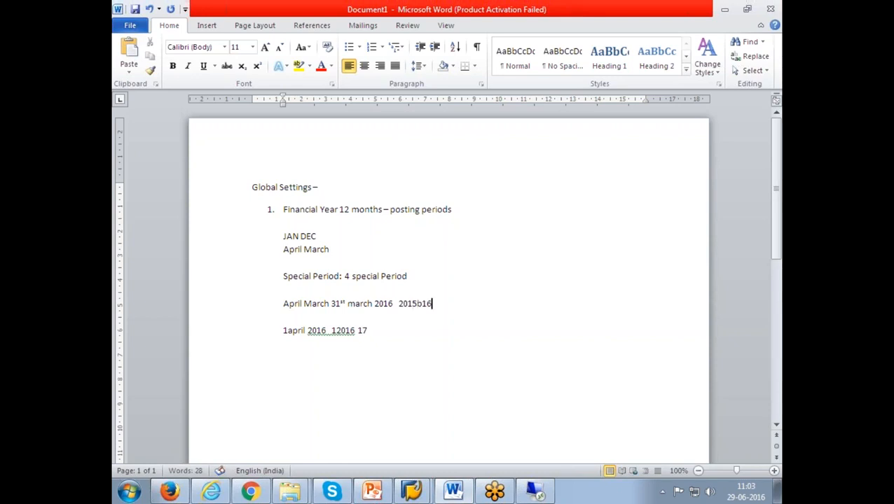
pyautogui.press('BackSpace')
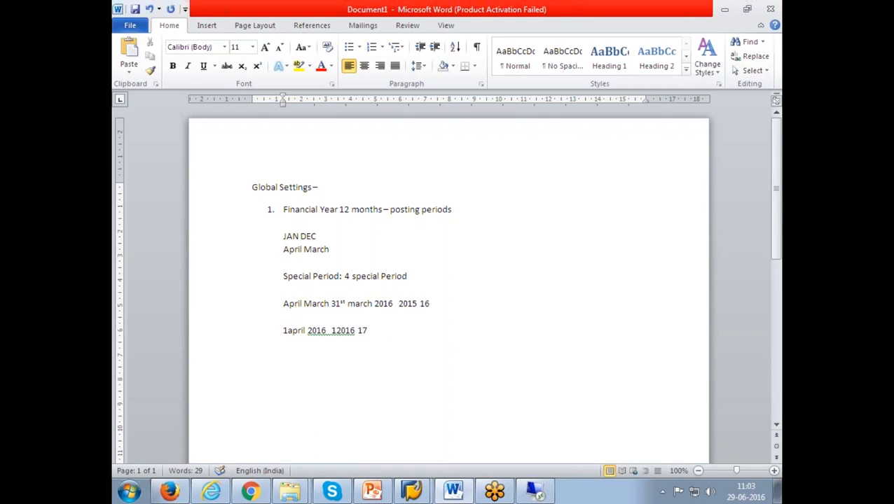
pyautogui.doubleClick(424, 303)
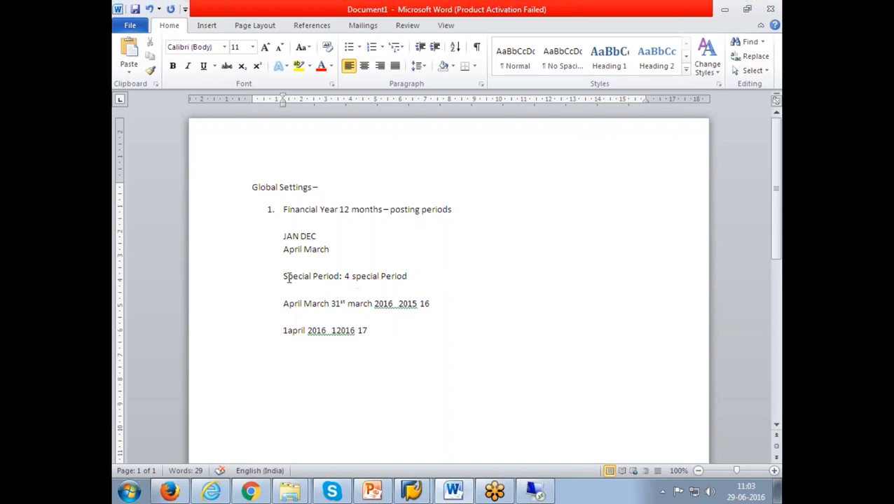
# Step: Append the period numbers '13 14 15 16' to the Special Period line
pyautogui.doubleClick(310, 276)
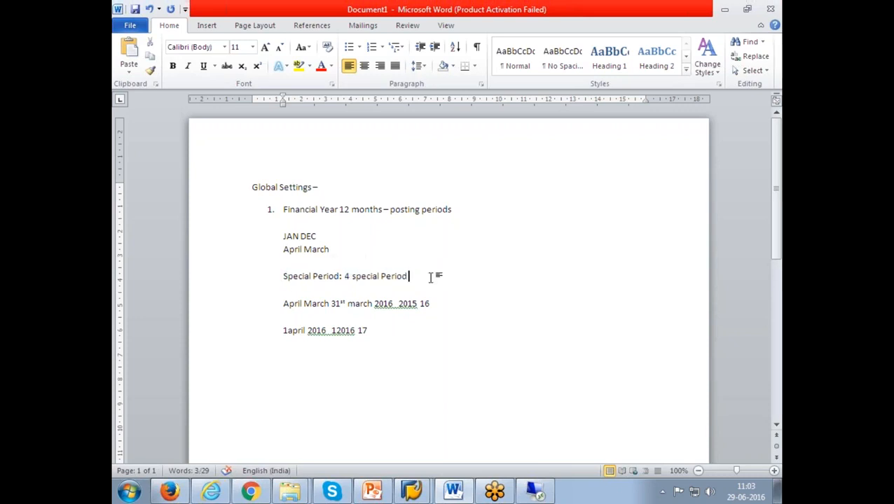
pyautogui.write('13 1')
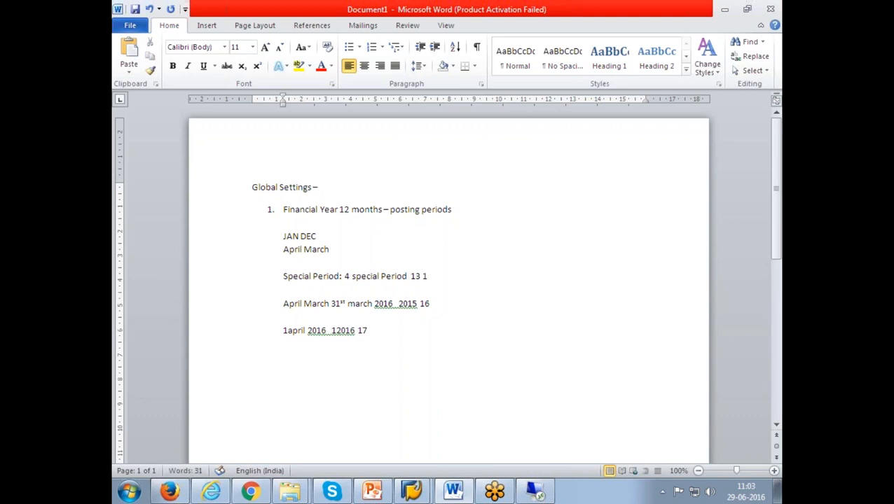
pyautogui.write('14 15 1')
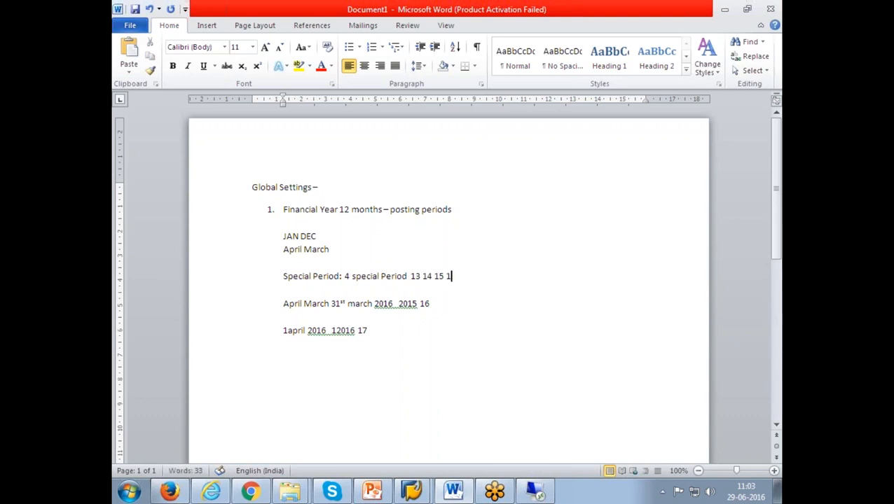
pyautogui.write('6')
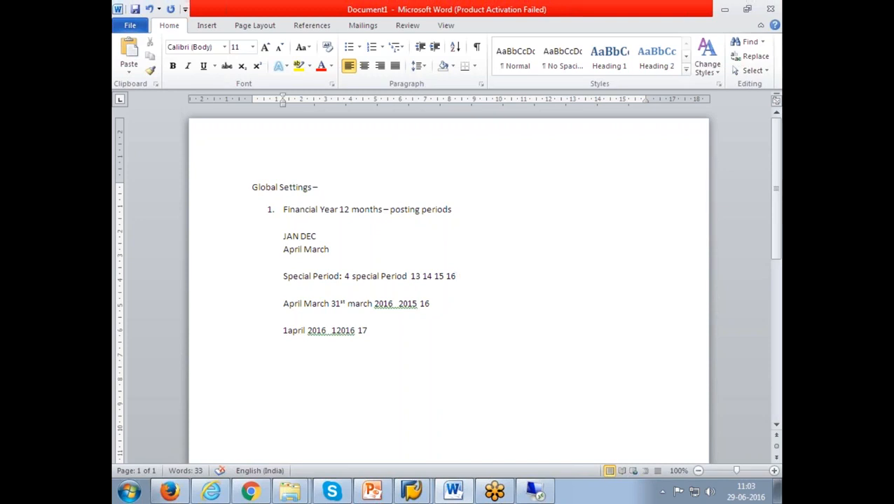
pyautogui.moveTo(320, 330)
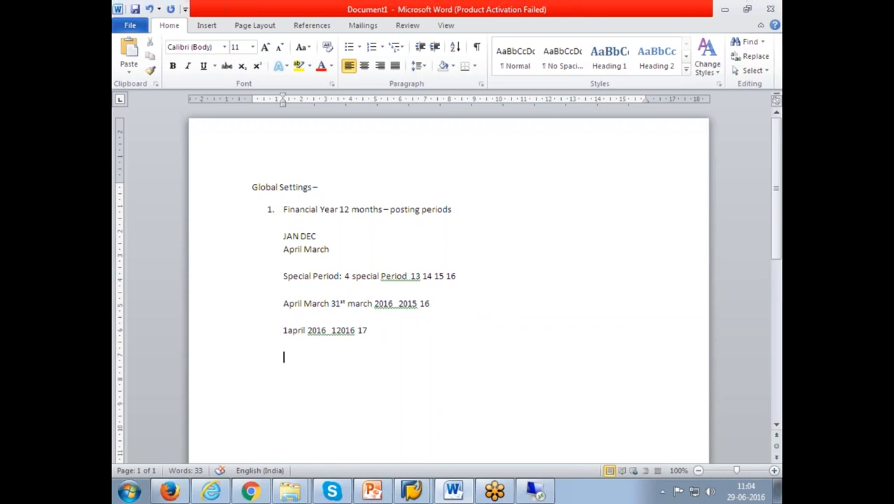
# Step: Type the heading 'Fiscal Year Variant –' and begin the K0 line beneath it
pyautogui.write('Fiscal')
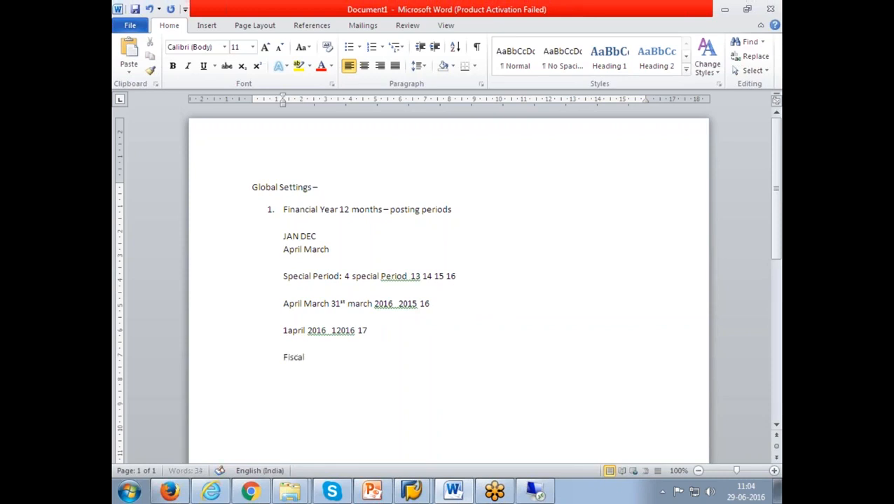
pyautogui.write('Year V')
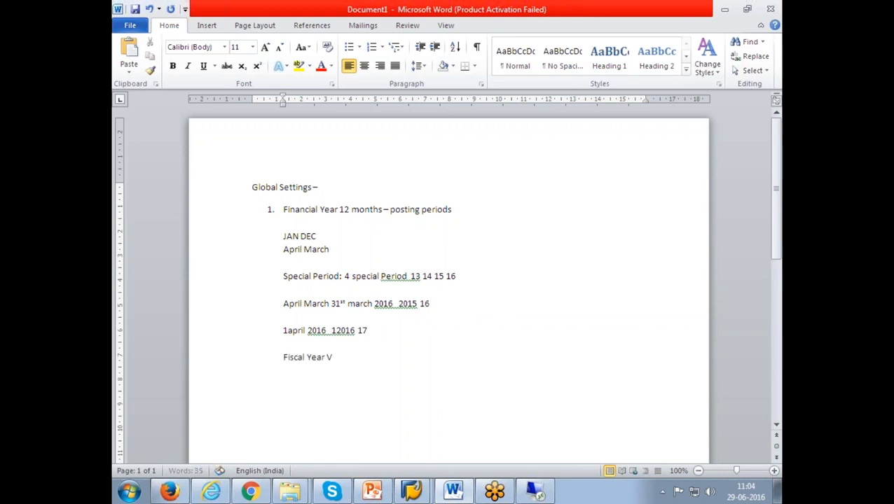
pyautogui.write('ariant')
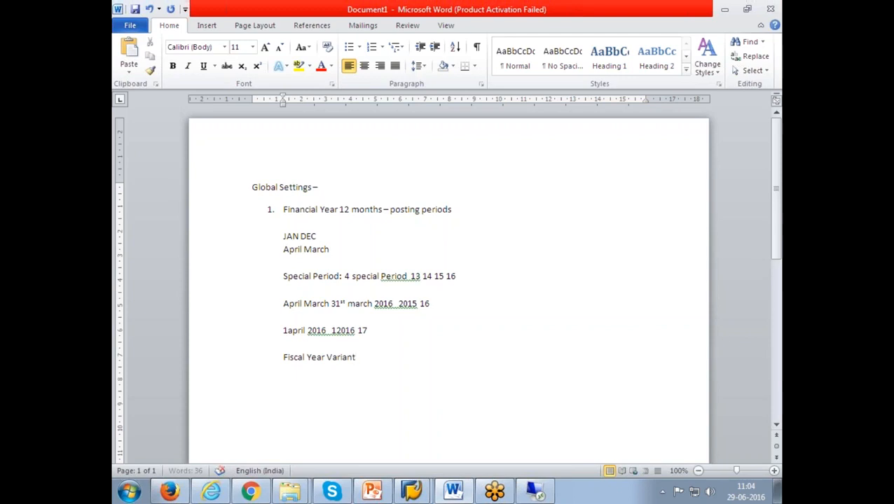
pyautogui.write('-')
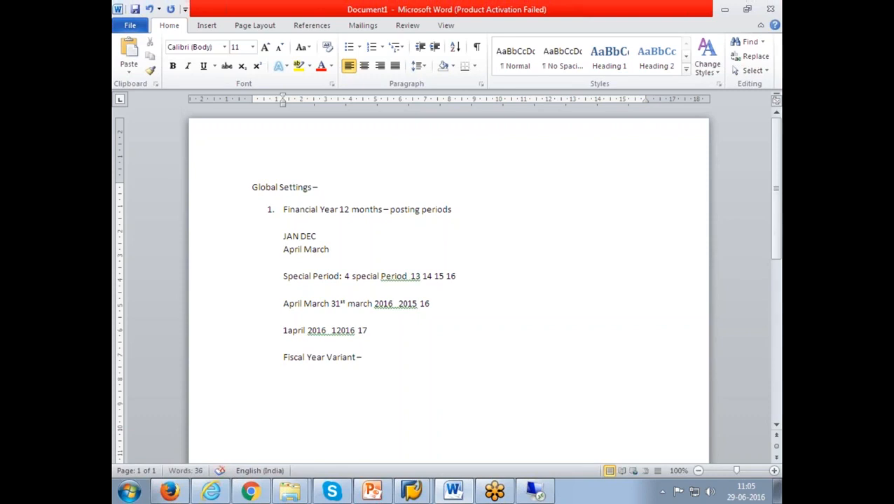
pyautogui.write('K0')
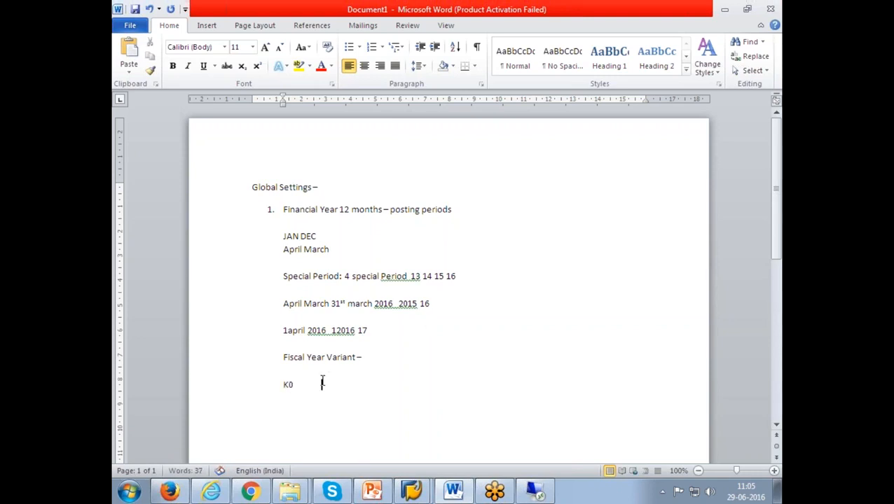
# Step: List variants K1 through K4 on separate lines below K0
pyautogui.press('enter')
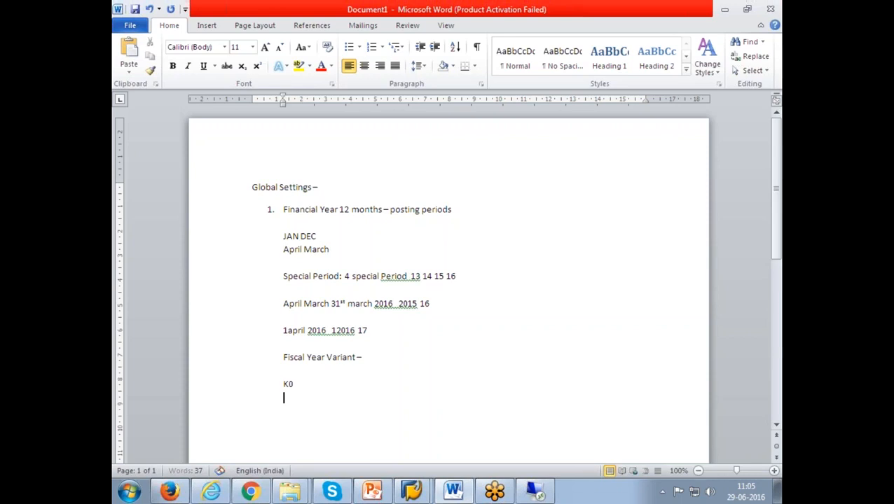
pyautogui.write('K1')
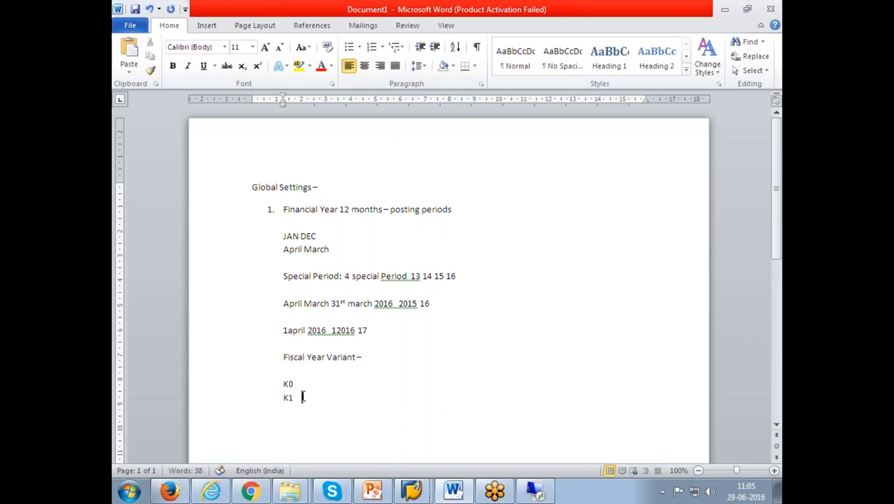
pyautogui.write('K')
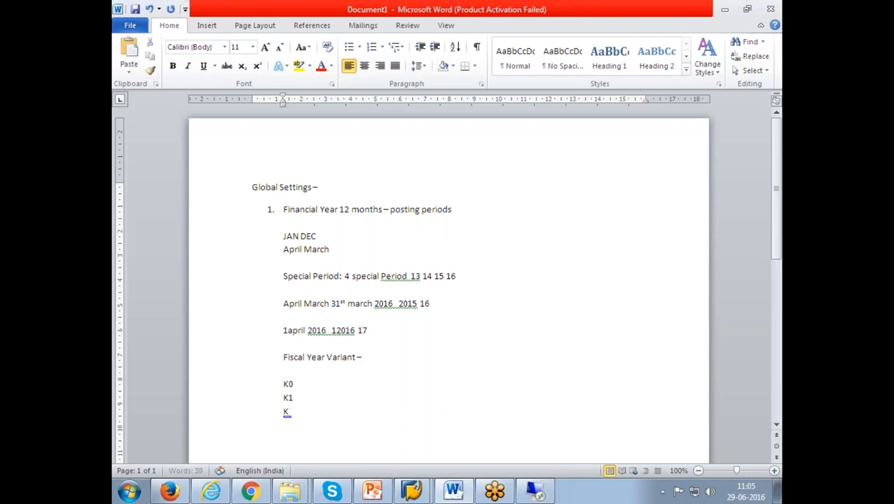
pyautogui.write('K2')
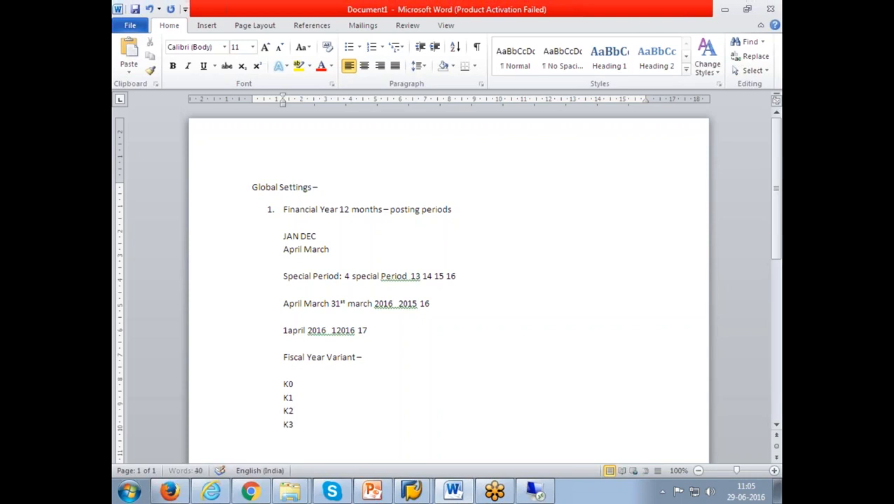
pyautogui.write('K4')
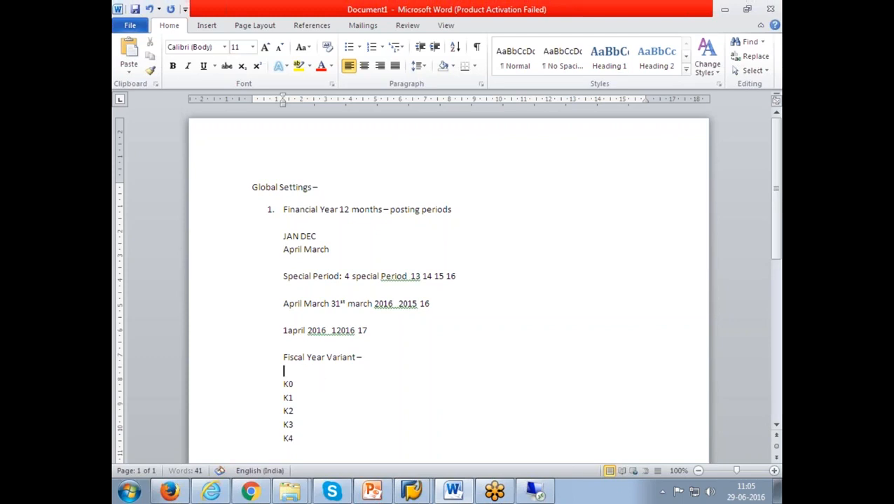
# Step: Add 'Jan Dec 0' beside K0 and type variants V3 and V6 below
pyautogui.write('Jan Dec')
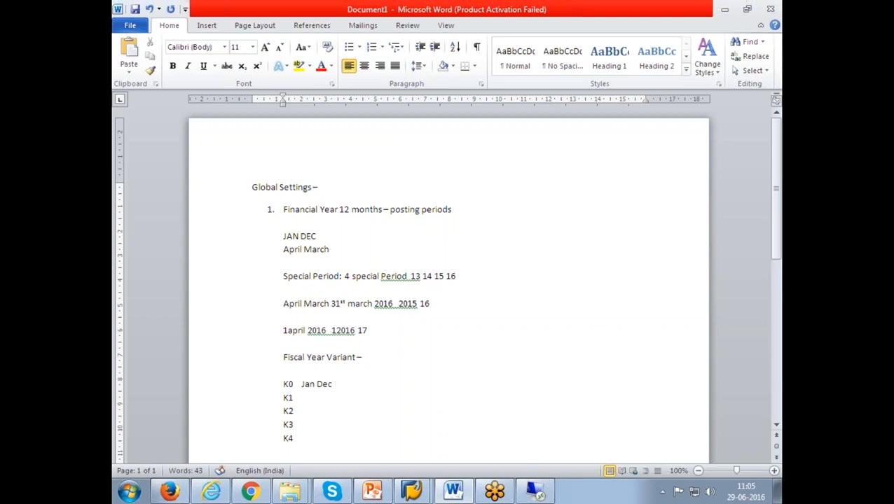
pyautogui.write('0')
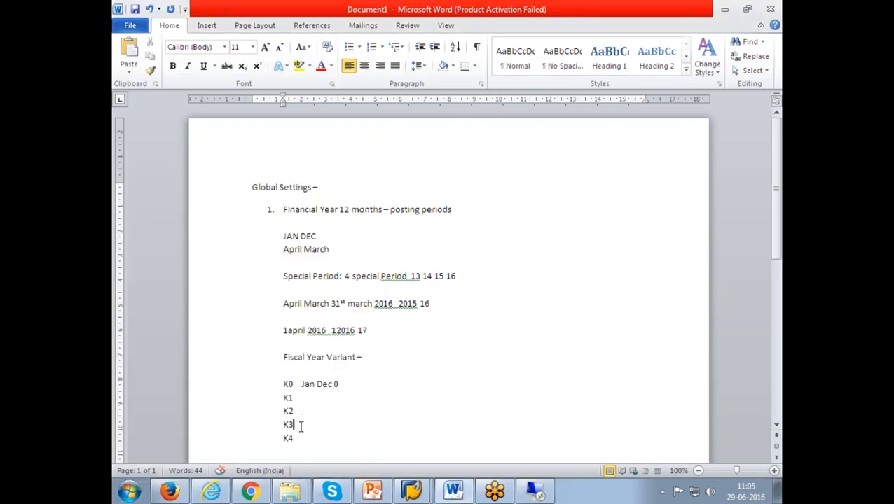
pyautogui.moveTo(331, 362)
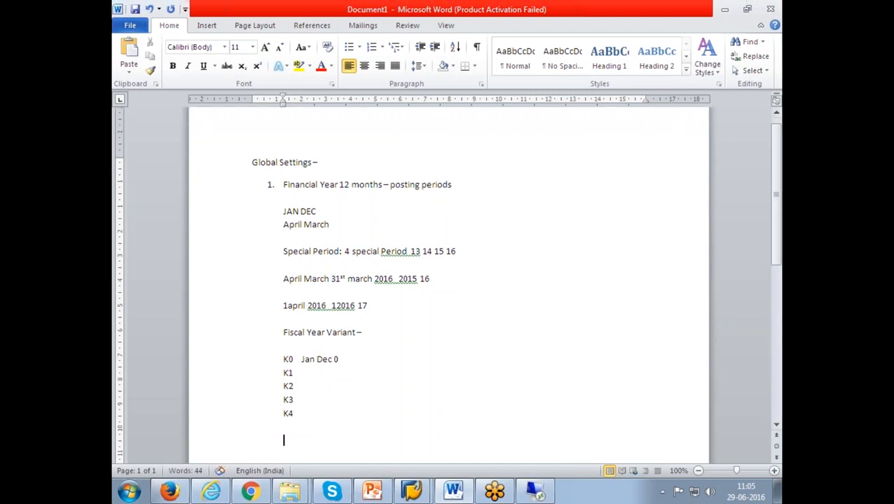
pyautogui.write('V3')
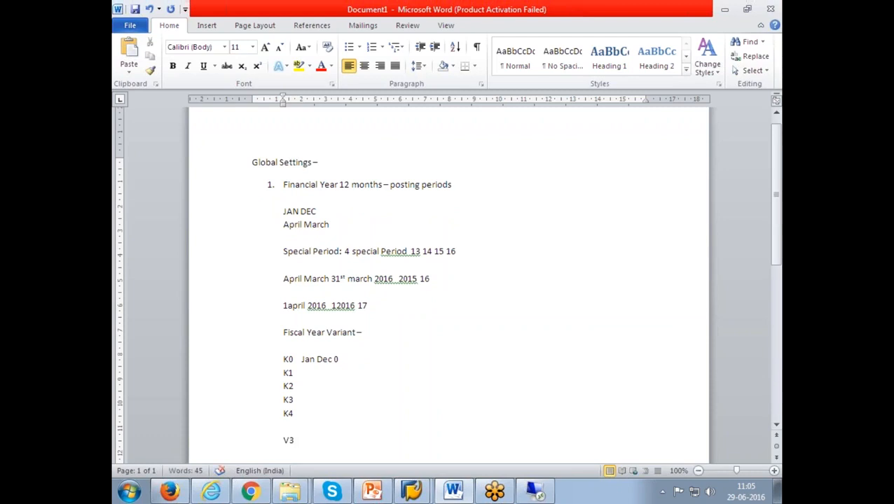
pyautogui.write('V')
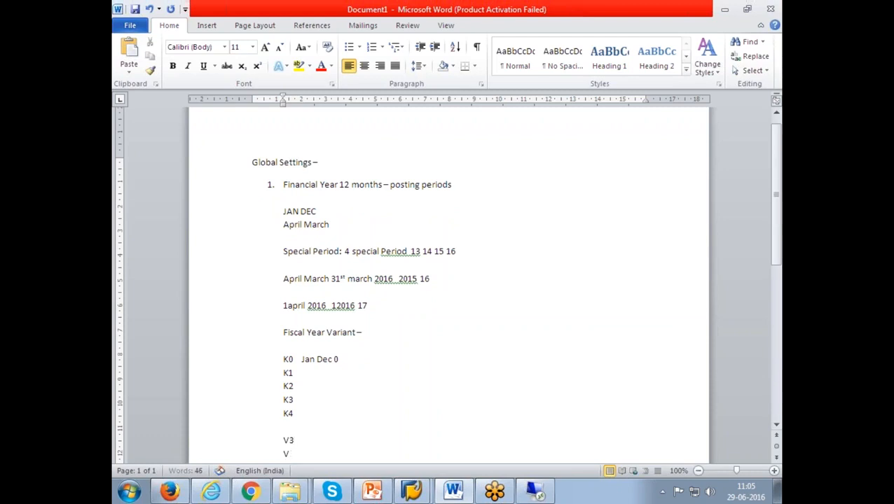
pyautogui.write('6')
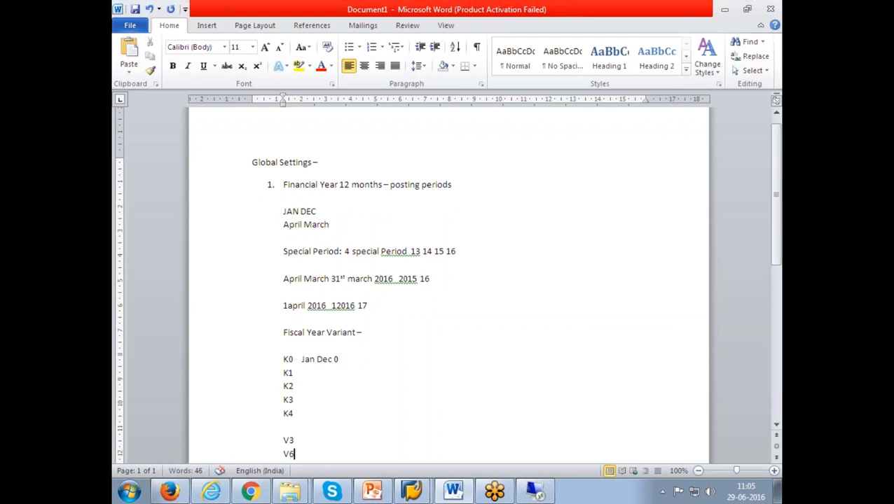